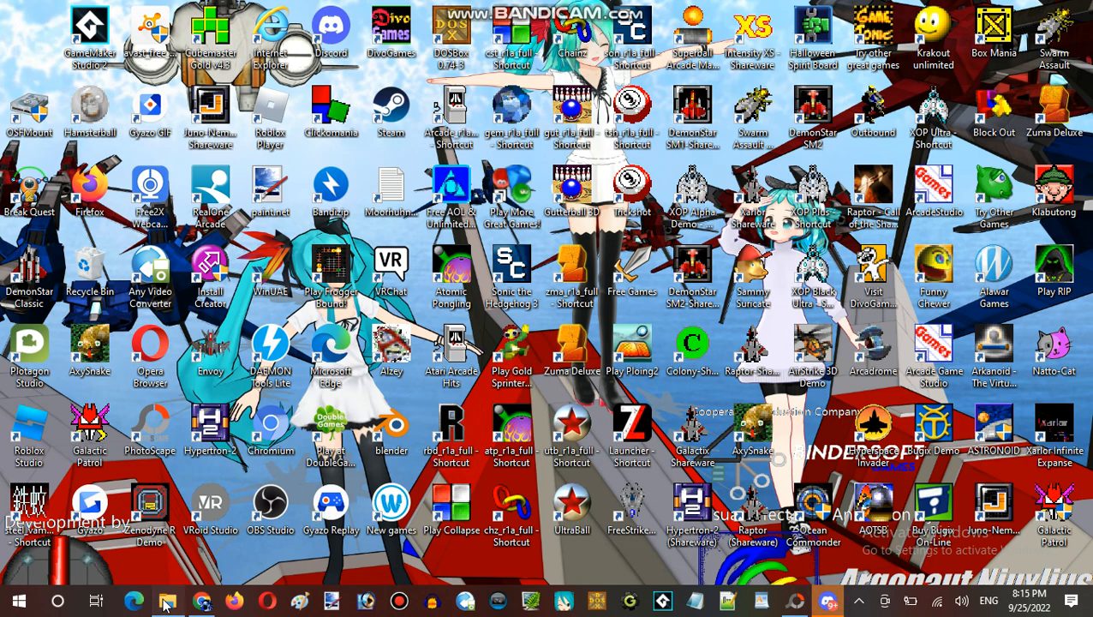
Launch File Explorer from the taskbar.
click(167, 600)
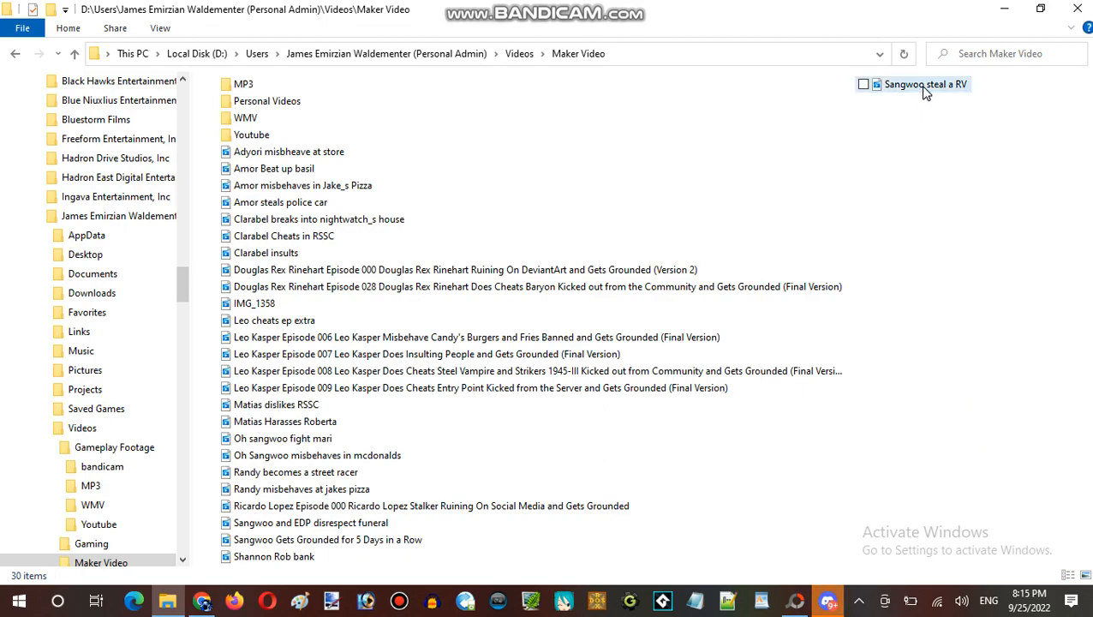
mouse_move(926, 84)
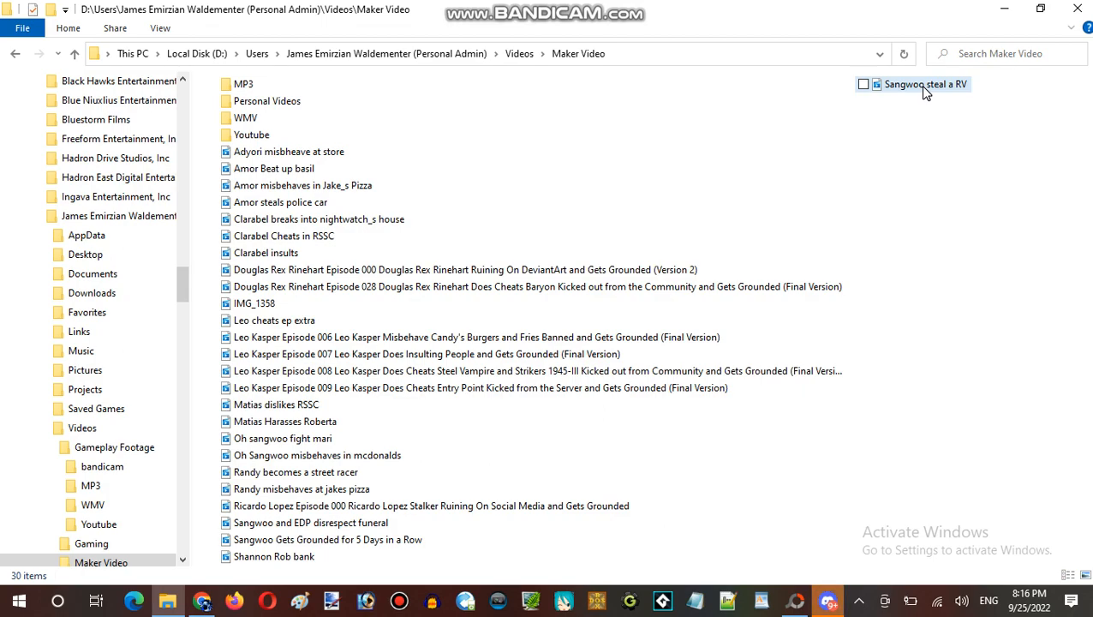
Return from the Maker Video folder to the Discord live stream via the taskbar.
click(826, 600)
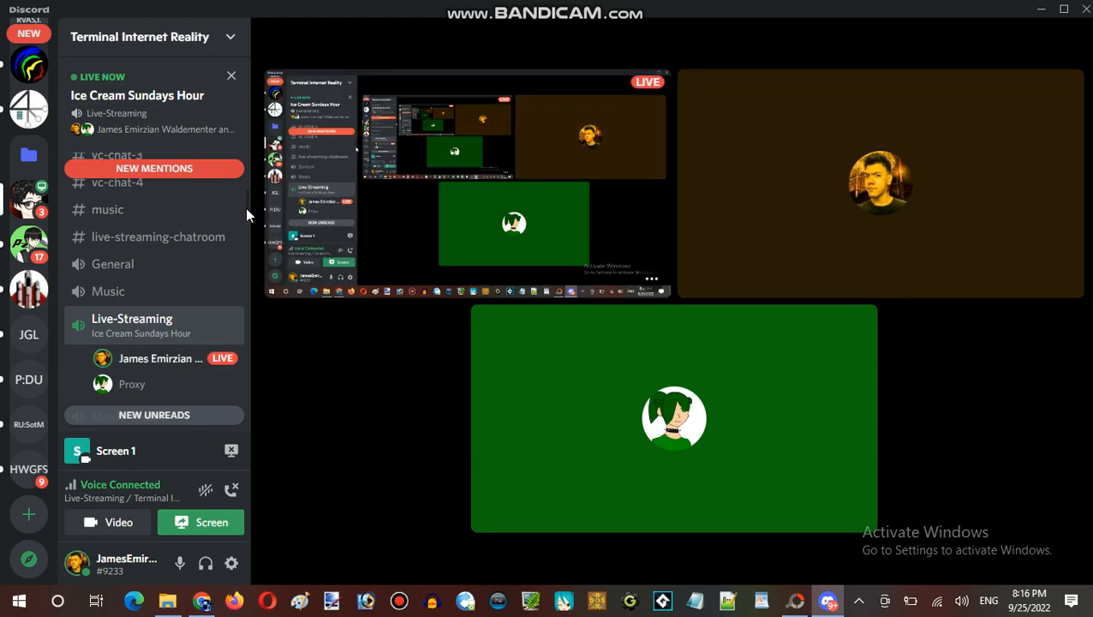
scroll(down, 3)
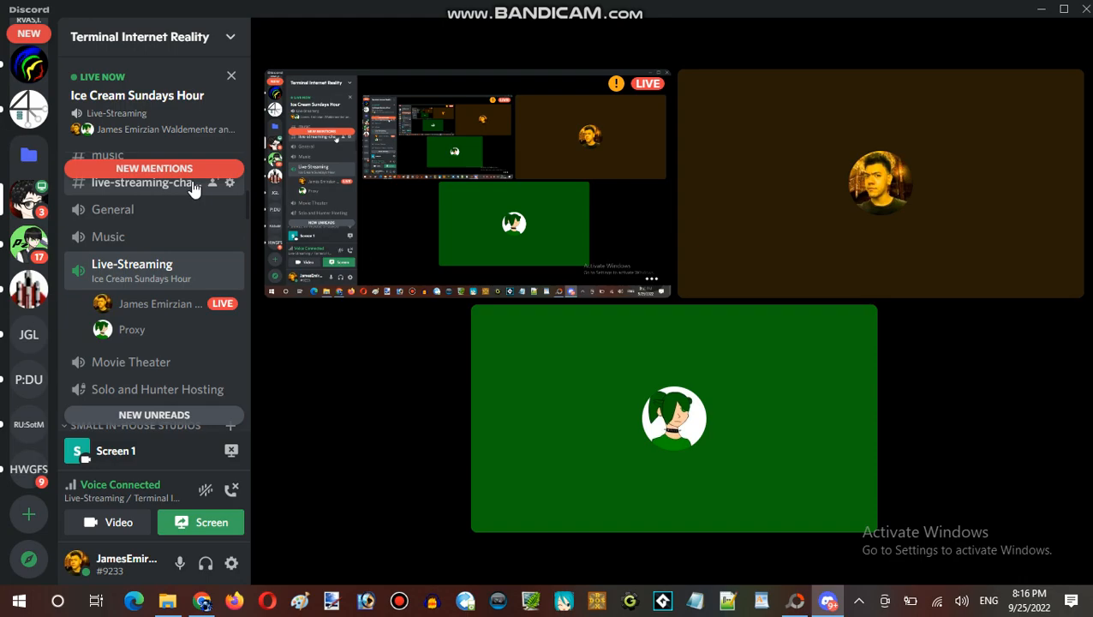
mouse_move(188, 196)
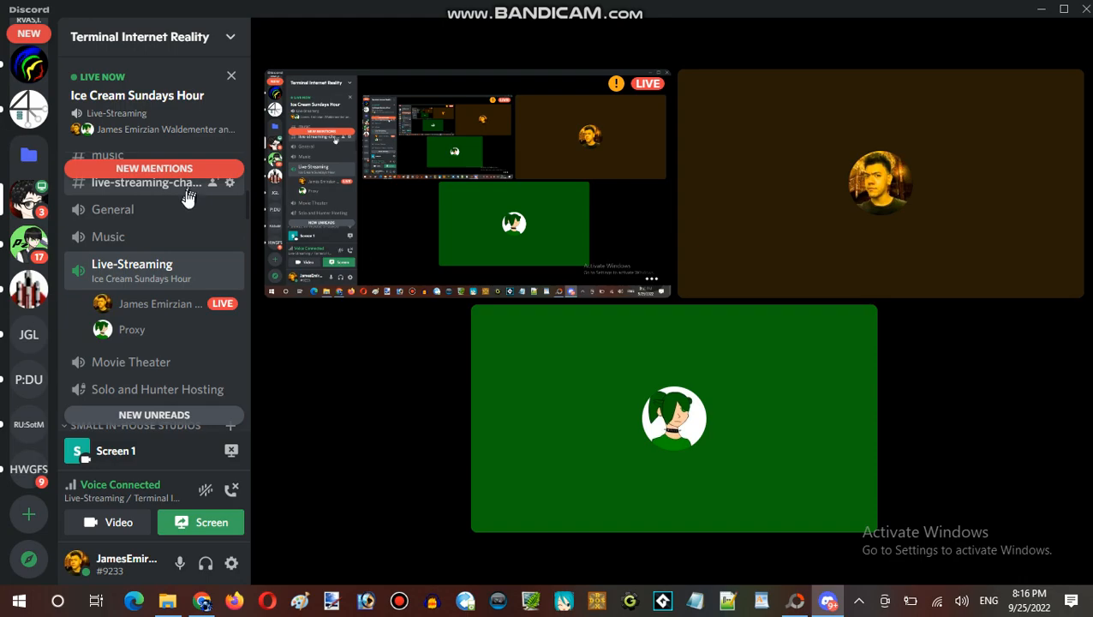